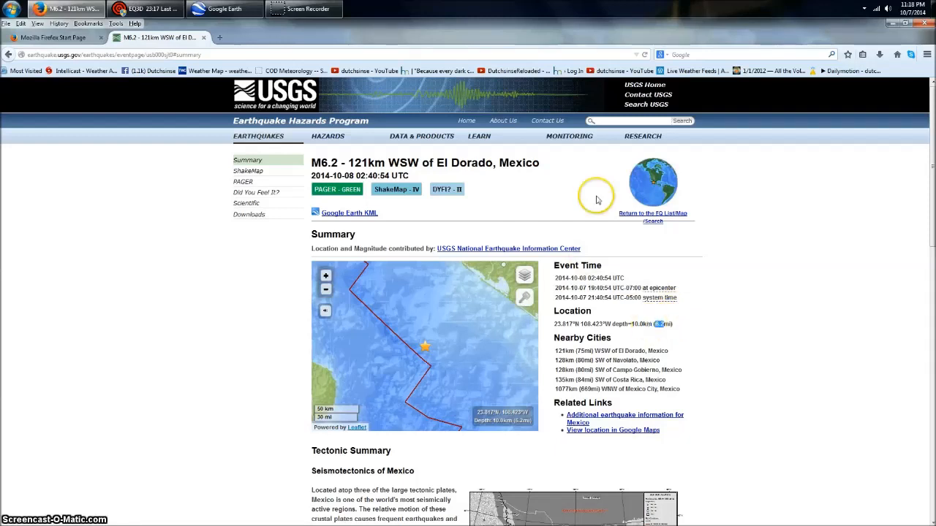
pyautogui.moveTo(661, 335)
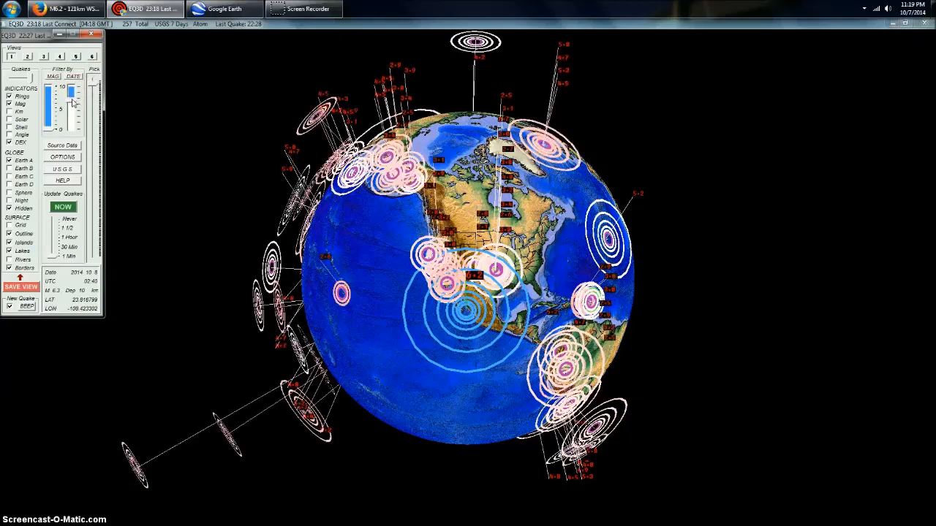
# Copy the Trinidad, Colorado M3.1 quake's coordinates from the USGS page and switch to Google Earth
pyautogui.moveTo(72, 95); pyautogui.dragTo(72, 106)
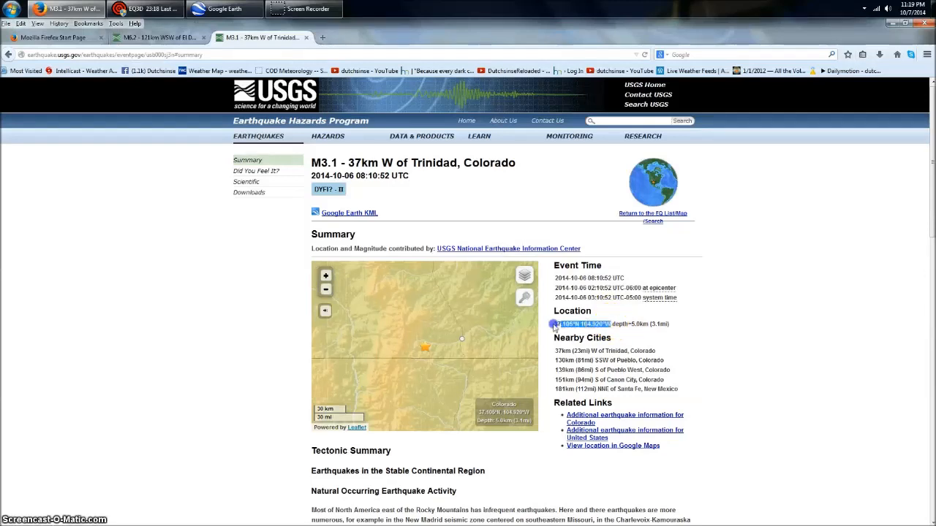
pyautogui.rightClick(578, 324)
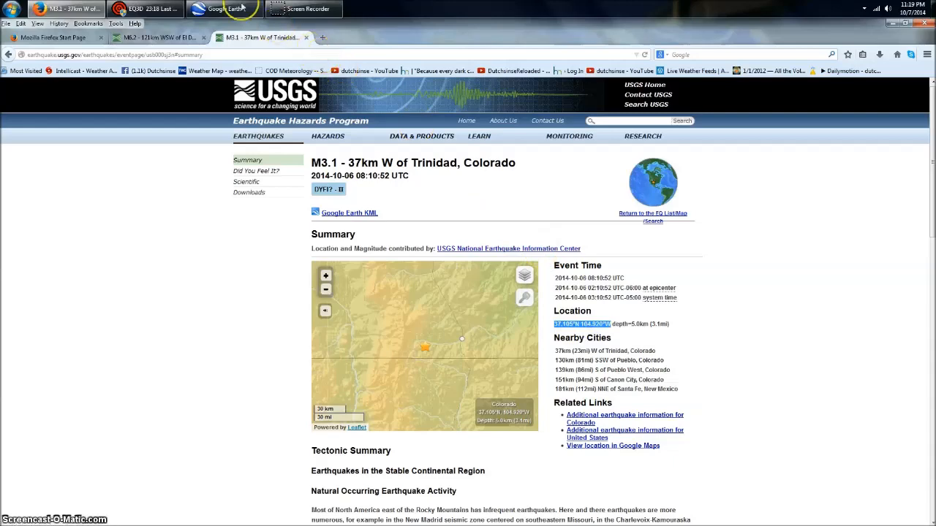
pyautogui.click(227, 9)
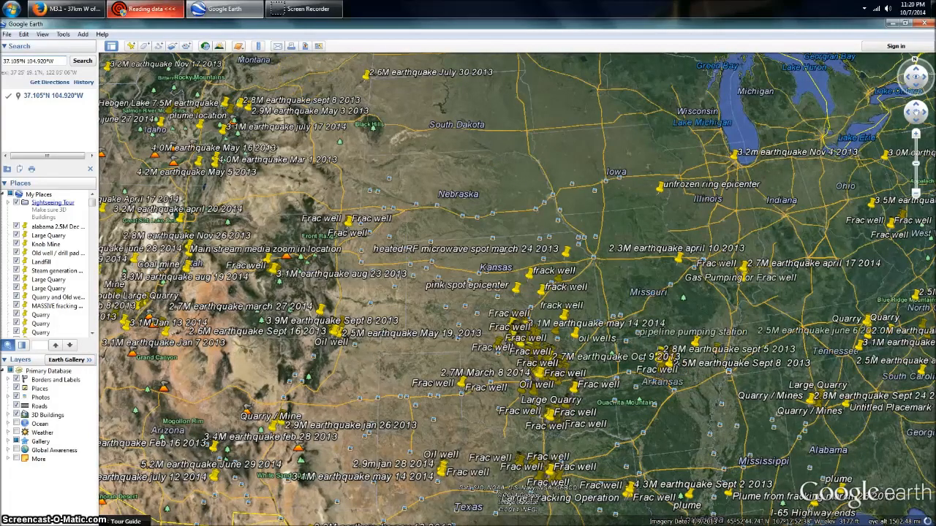
# Return from Google Earth to the EQ3D earthquake globe
pyautogui.click(143, 9)
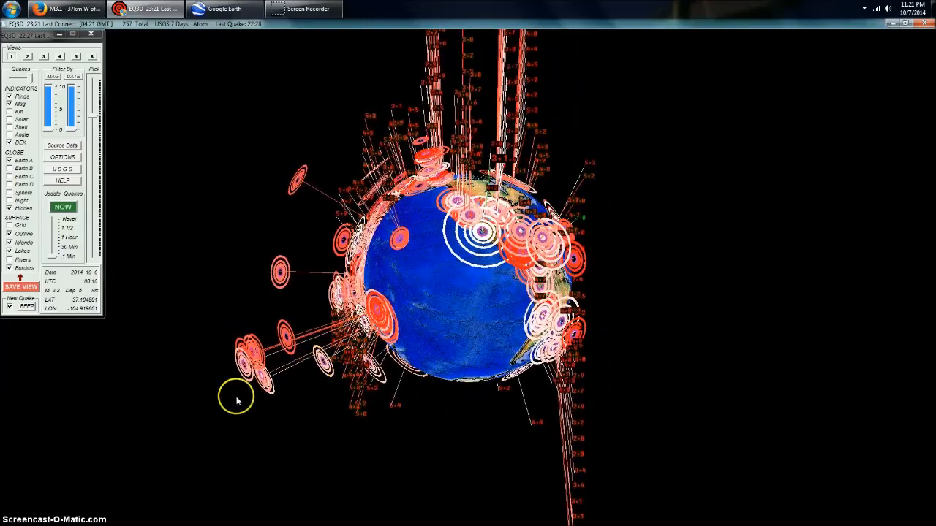
# Rotate the globe across the Pacific until Australia and Antarctica face the viewer
pyautogui.moveTo(237, 401); pyautogui.dragTo(736, 394)
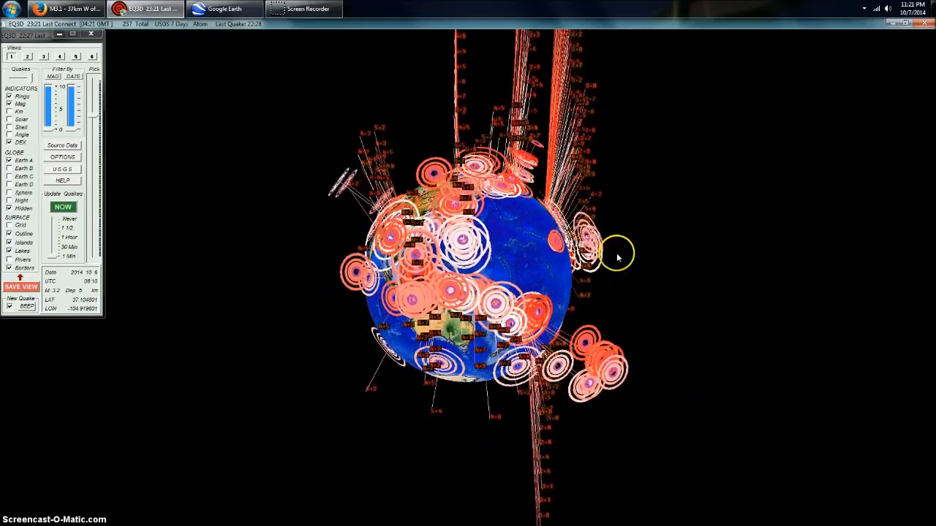
pyautogui.moveTo(617, 256); pyautogui.dragTo(446, 88)
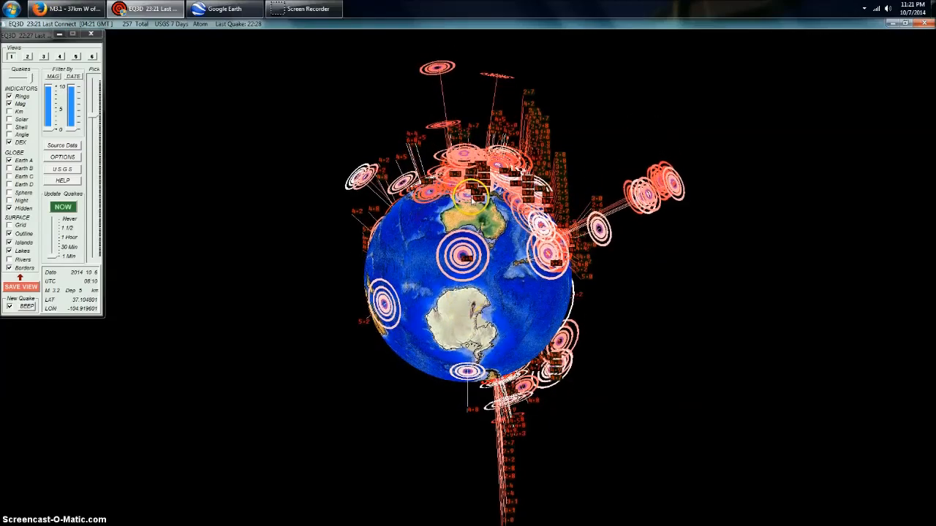
# Rotate the globe from Australia around to North America with its quake rings
pyautogui.moveTo(475, 256); pyautogui.dragTo(626, 300)
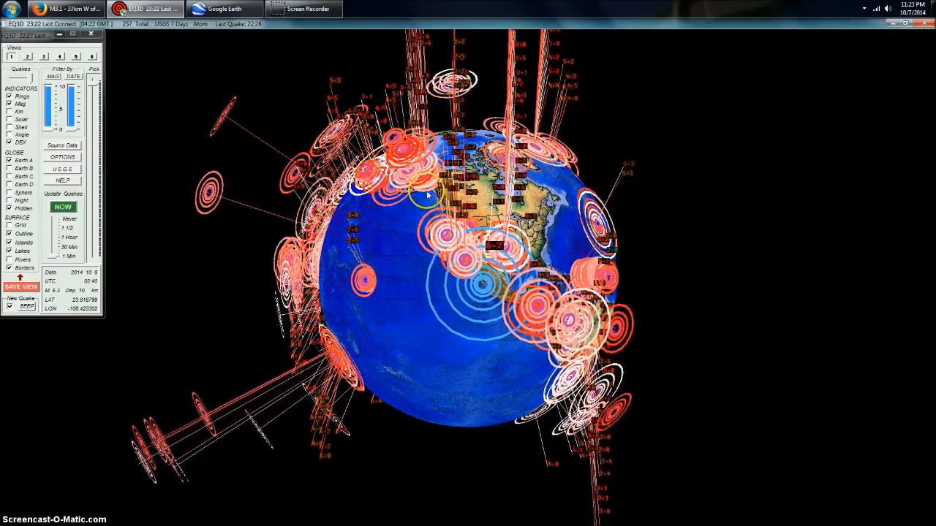
# Rotate the globe southward to show quake rings along Central and South America's west coast
pyautogui.moveTo(427, 193); pyautogui.dragTo(365, 307)
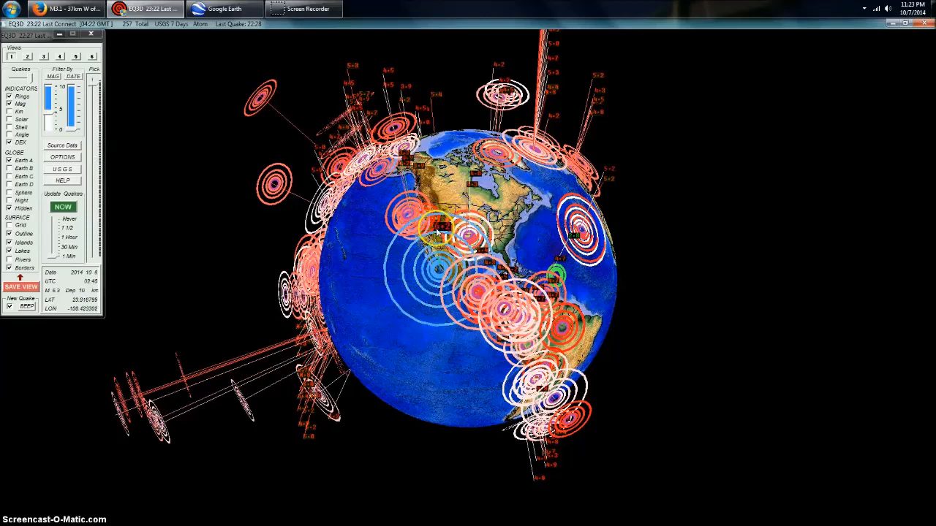
pyautogui.moveTo(439, 234); pyautogui.dragTo(500, 358)
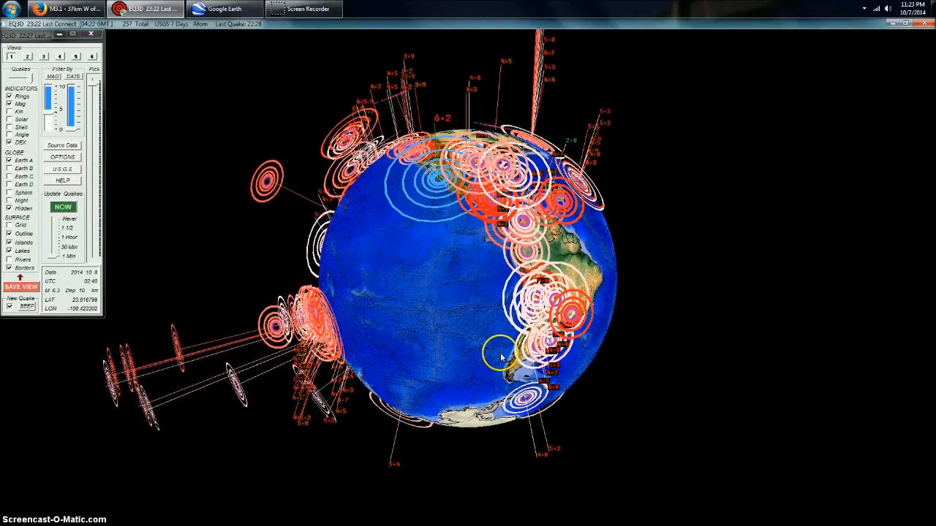